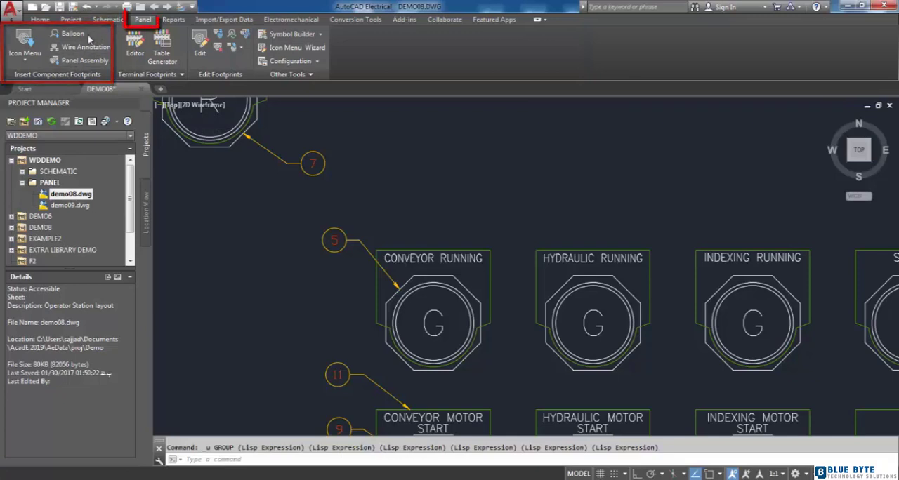
{"action": "mouse_move", "coordinate": [74, 36]}
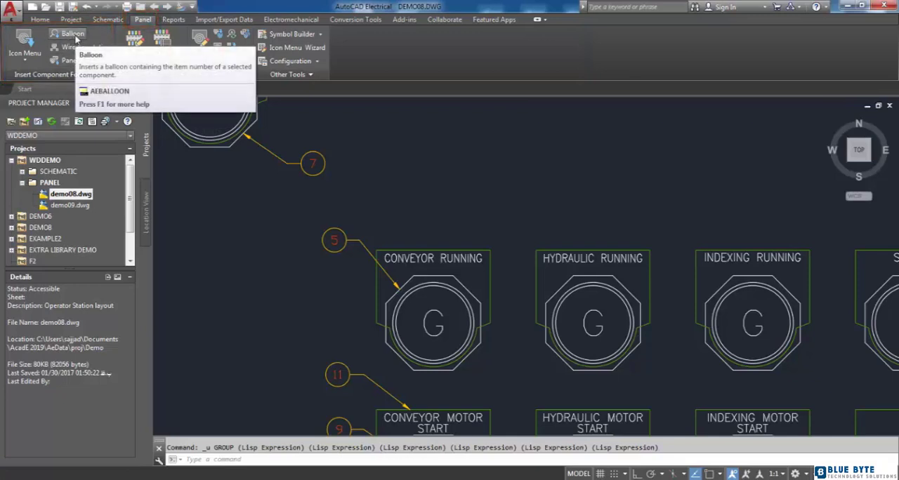
Start the Balloon command from the Insert Component Footprints panel.
{"action": "left_click", "coordinate": [67, 34]}
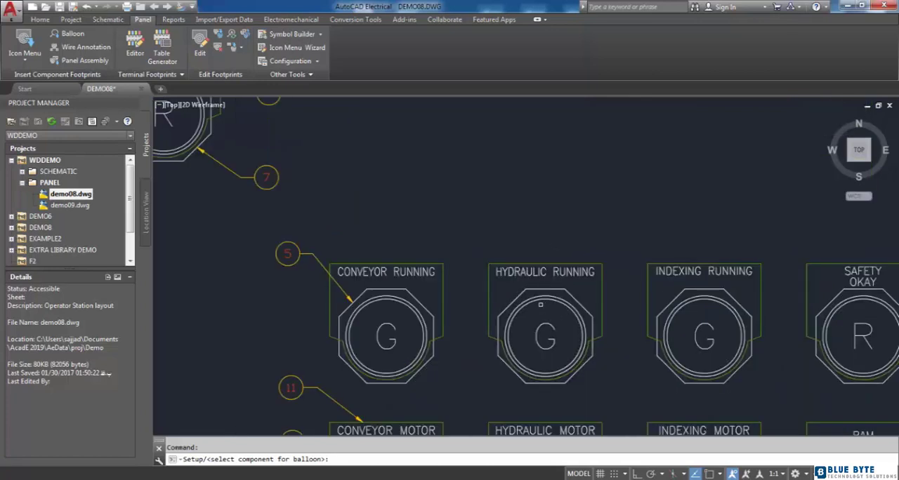
Select the HYDRAULIC RUNNING pilot light footprint and start its balloon leader on it.
{"action": "left_click", "coordinate": [545, 330]}
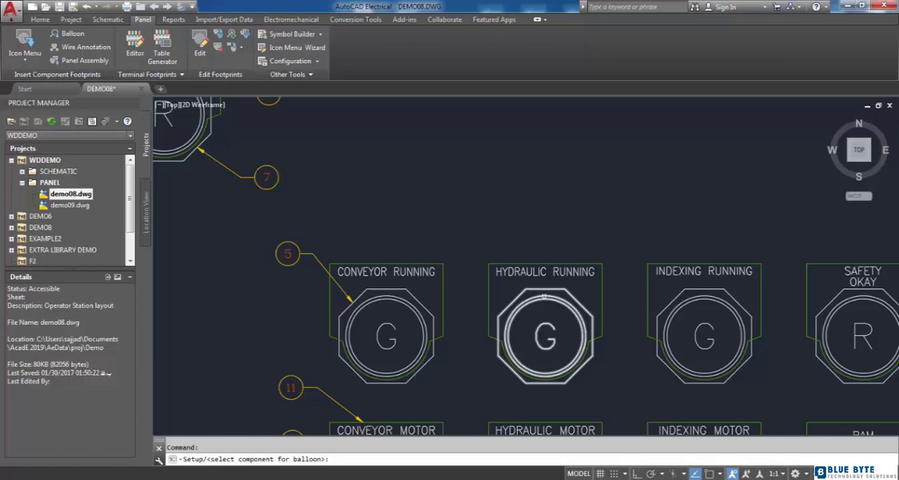
{"action": "left_click", "coordinate": [545, 336]}
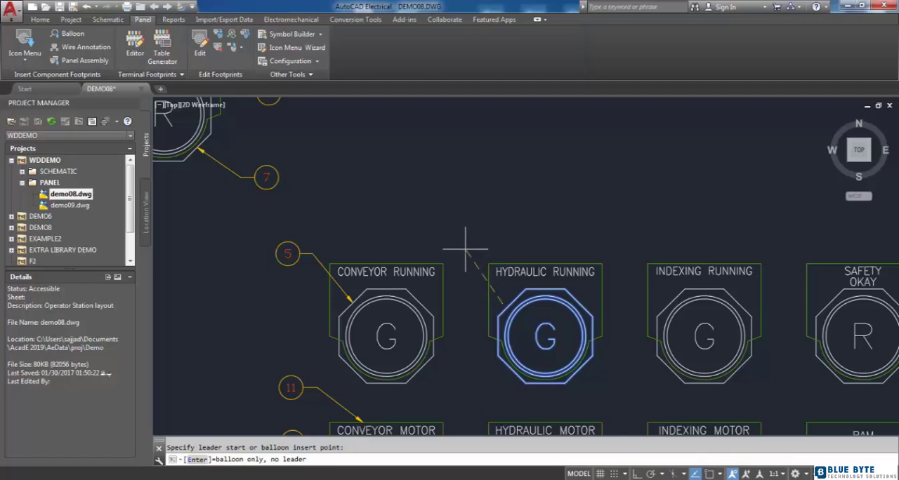
{"action": "mouse_move", "coordinate": [457, 251]}
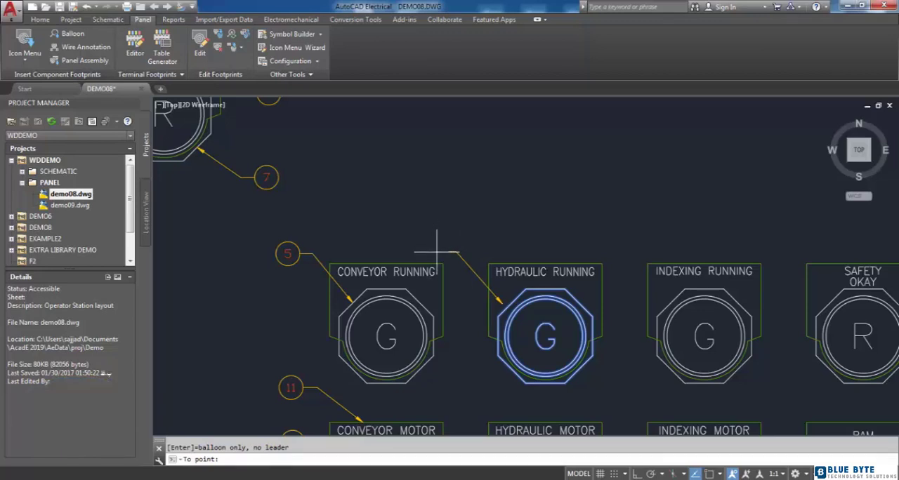
{"action": "mouse_move", "coordinate": [435, 245]}
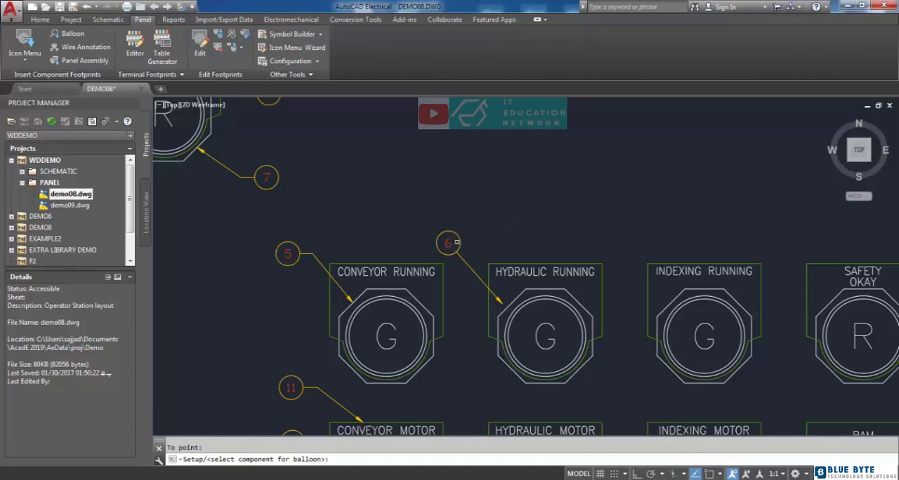
{"action": "mouse_move", "coordinate": [509, 231]}
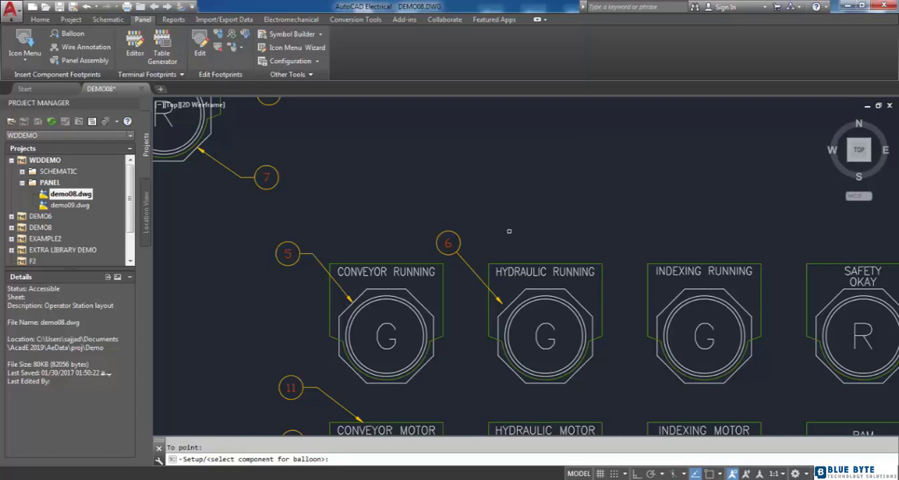
{"action": "mouse_move", "coordinate": [509, 231]}
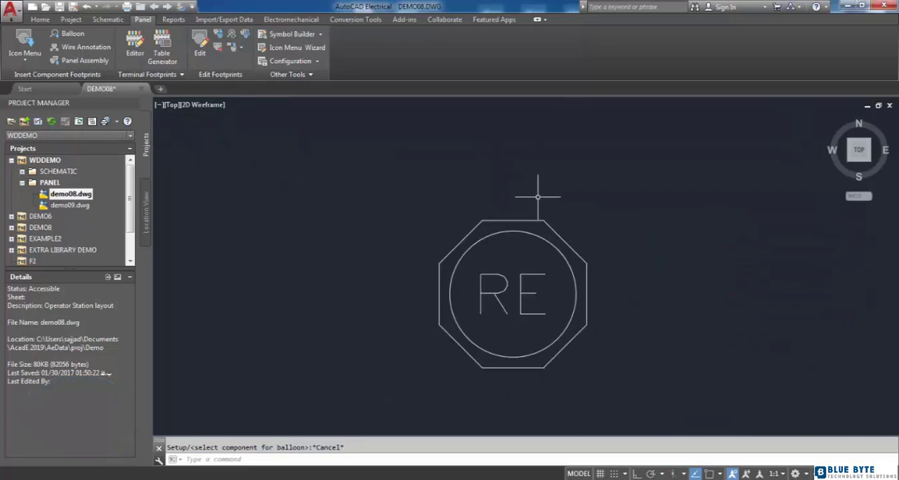
{"action": "mouse_move", "coordinate": [513, 199]}
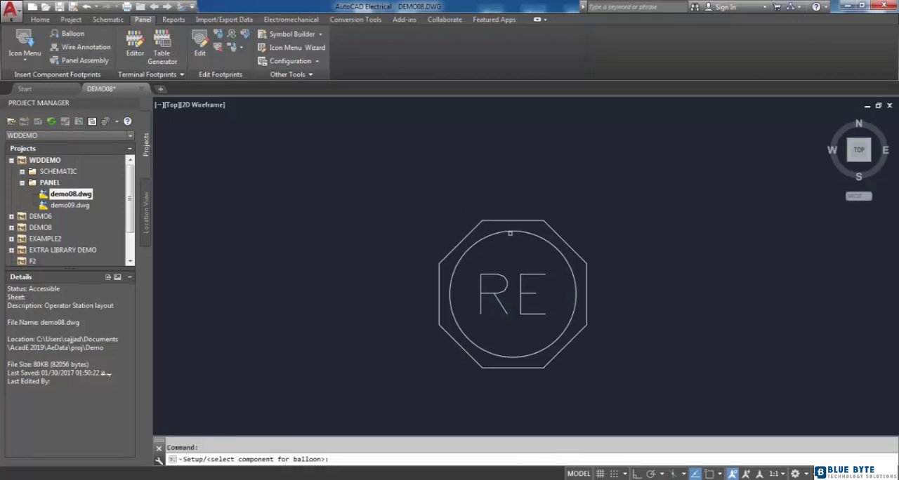
Select the RE footprint (catalog 800H-BR6A) to balloon.
{"action": "left_click", "coordinate": [512, 293]}
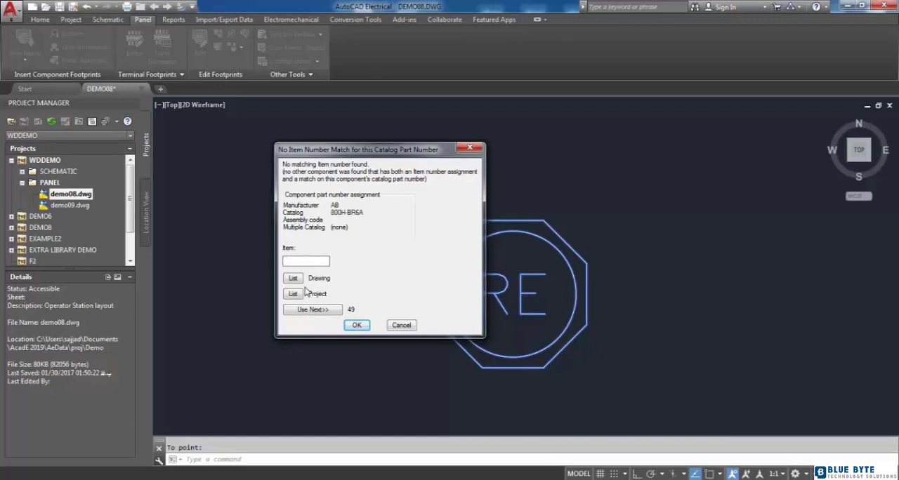
{"action": "left_click", "coordinate": [292, 278]}
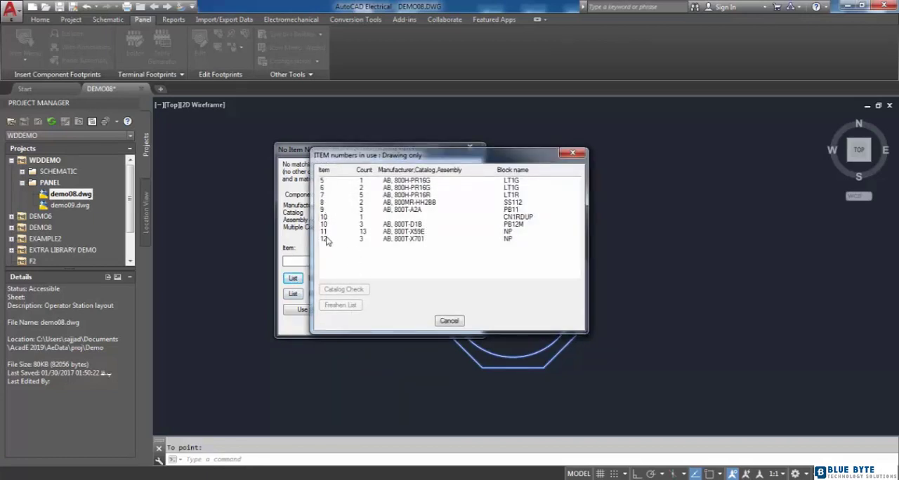
{"action": "left_click", "coordinate": [449, 321]}
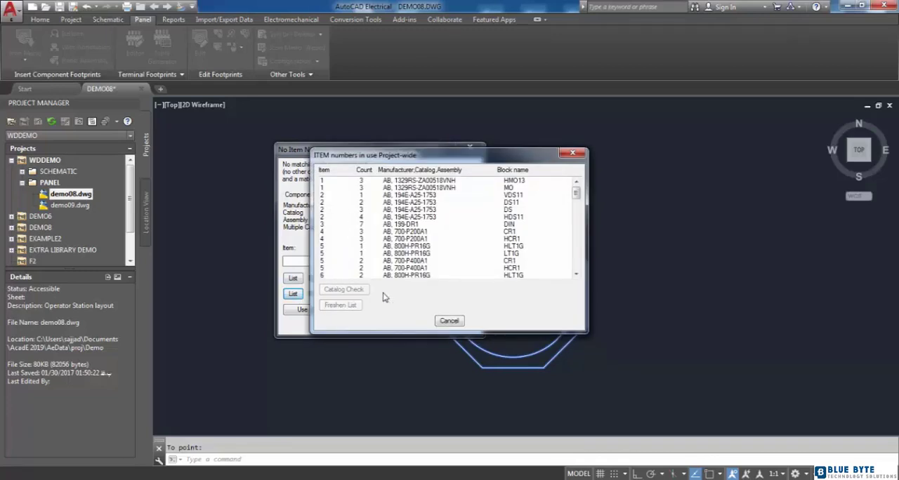
{"action": "left_click", "coordinate": [449, 320]}
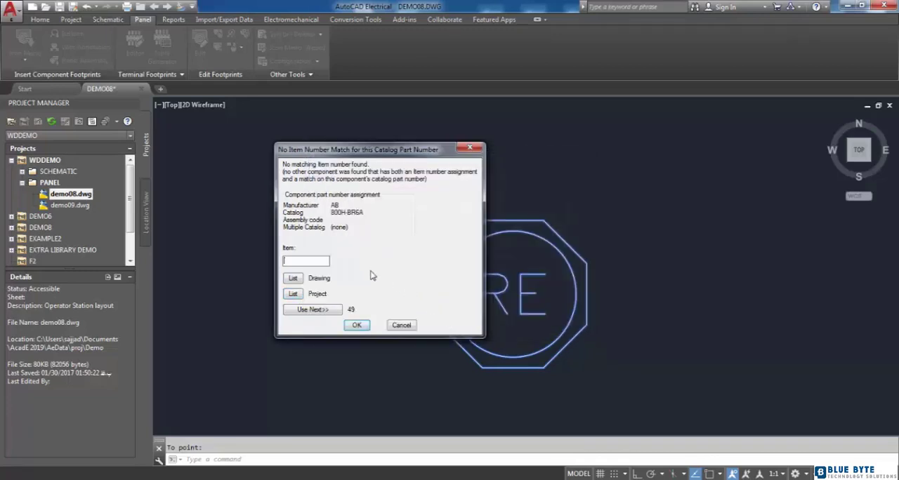
Enter item number 21 for the RE footprint balloon and confirm.
{"action": "type", "text": "2"}
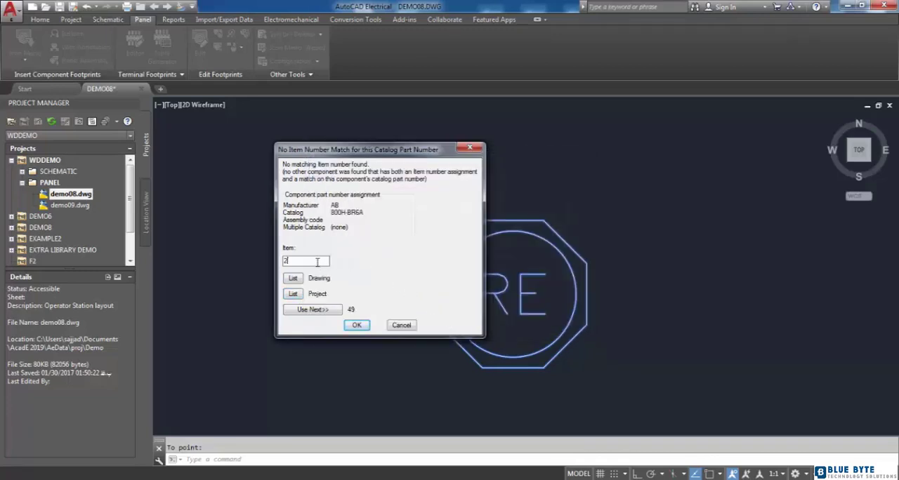
{"action": "type", "text": "1"}
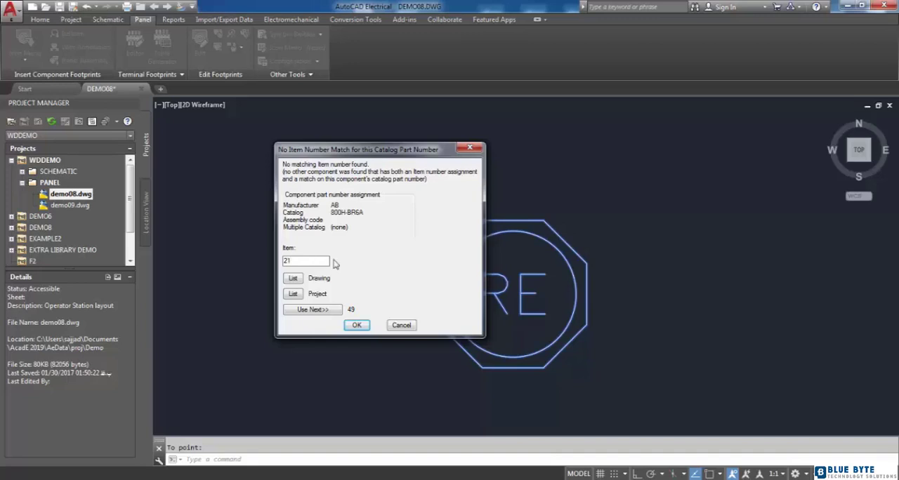
{"action": "mouse_move", "coordinate": [382, 261]}
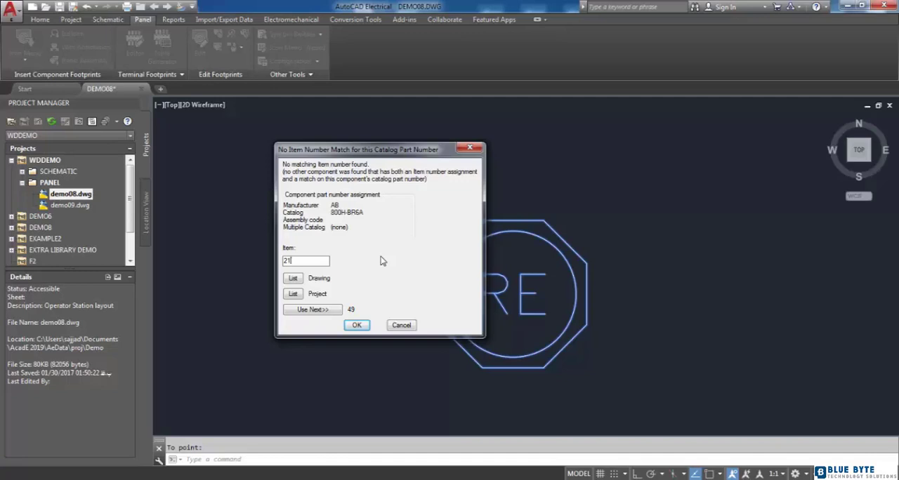
{"action": "left_click", "coordinate": [356, 325]}
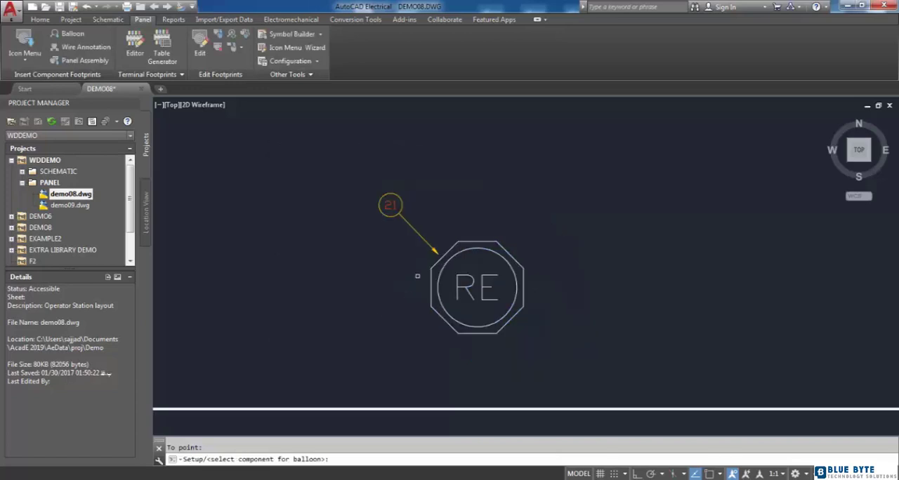